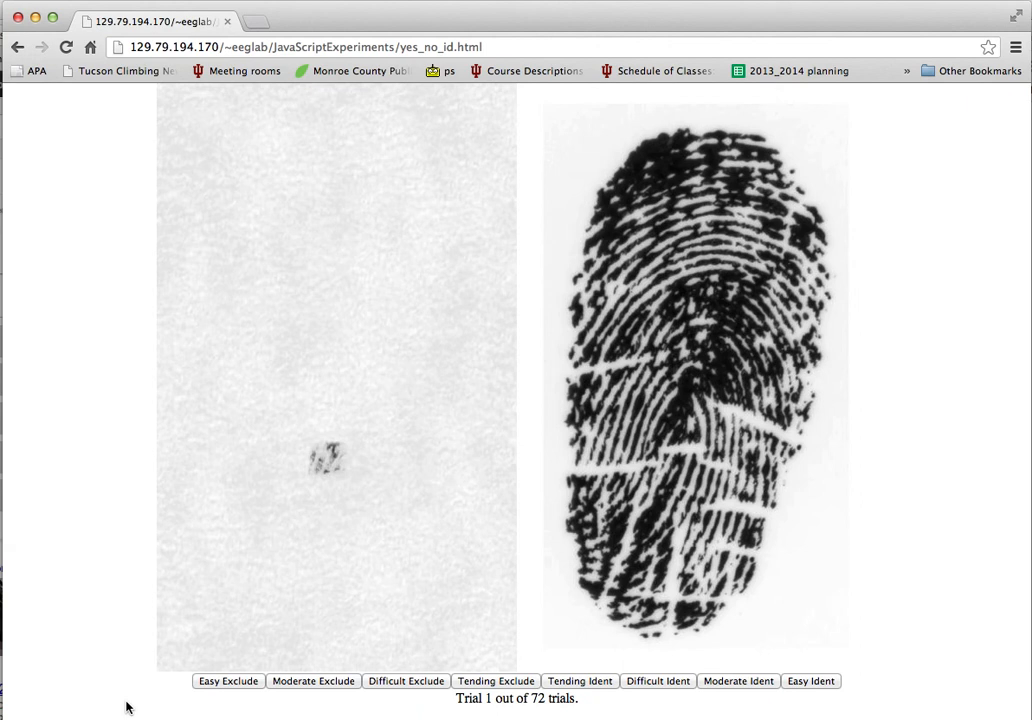
{"action": "mouse_move", "coordinate": [140, 700]}
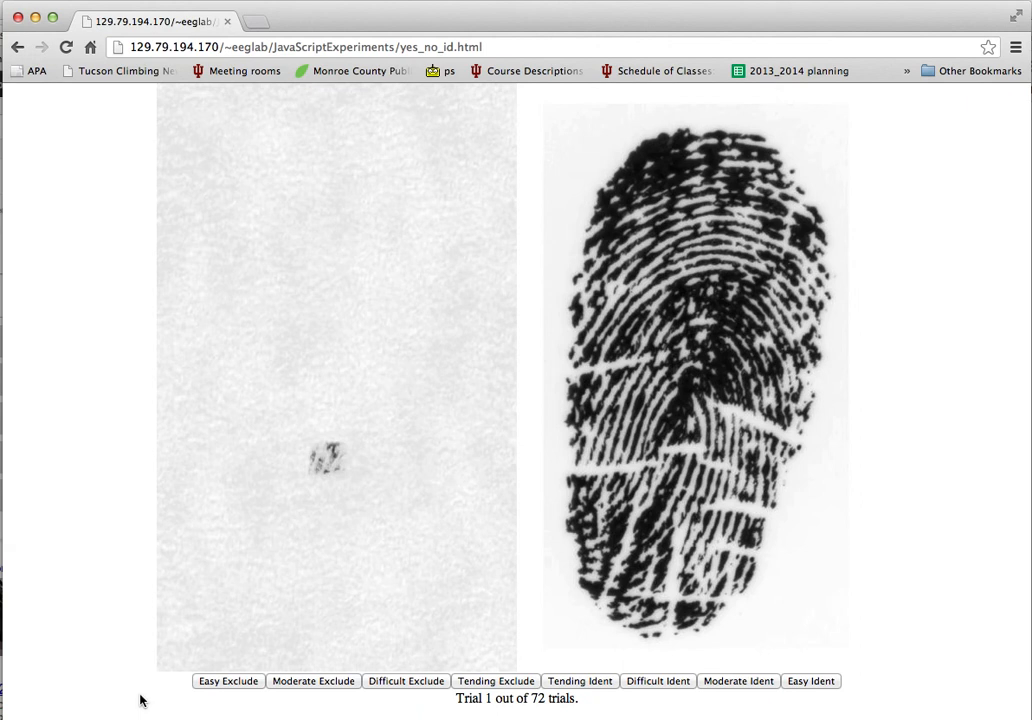
{"action": "mouse_move", "coordinate": [724, 524]}
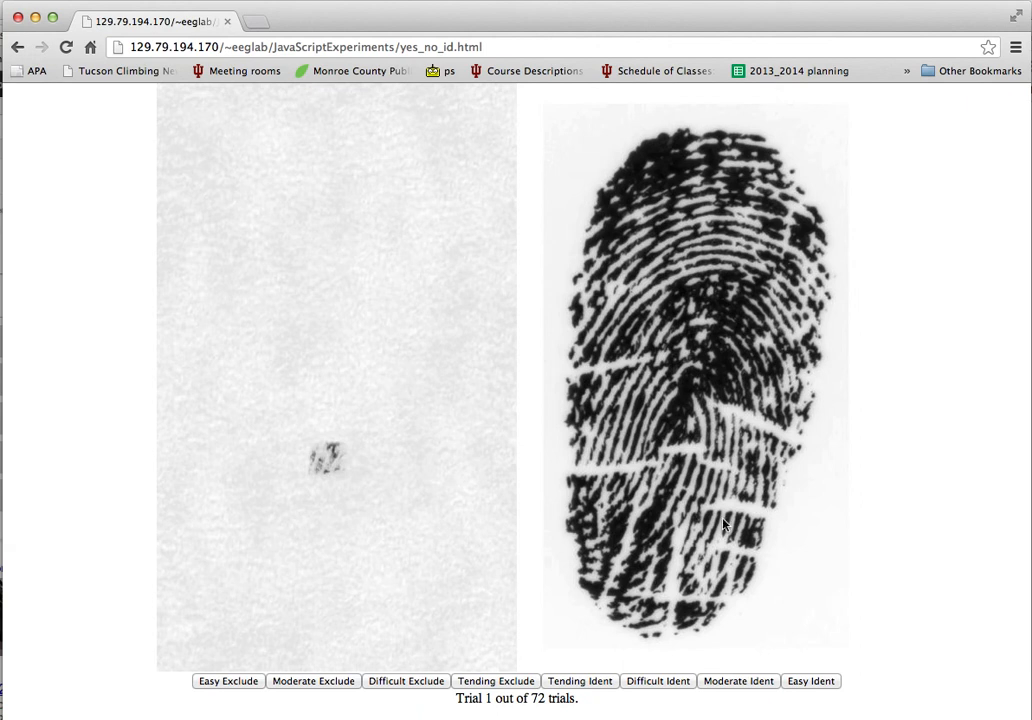
{"action": "mouse_move", "coordinate": [672, 468]}
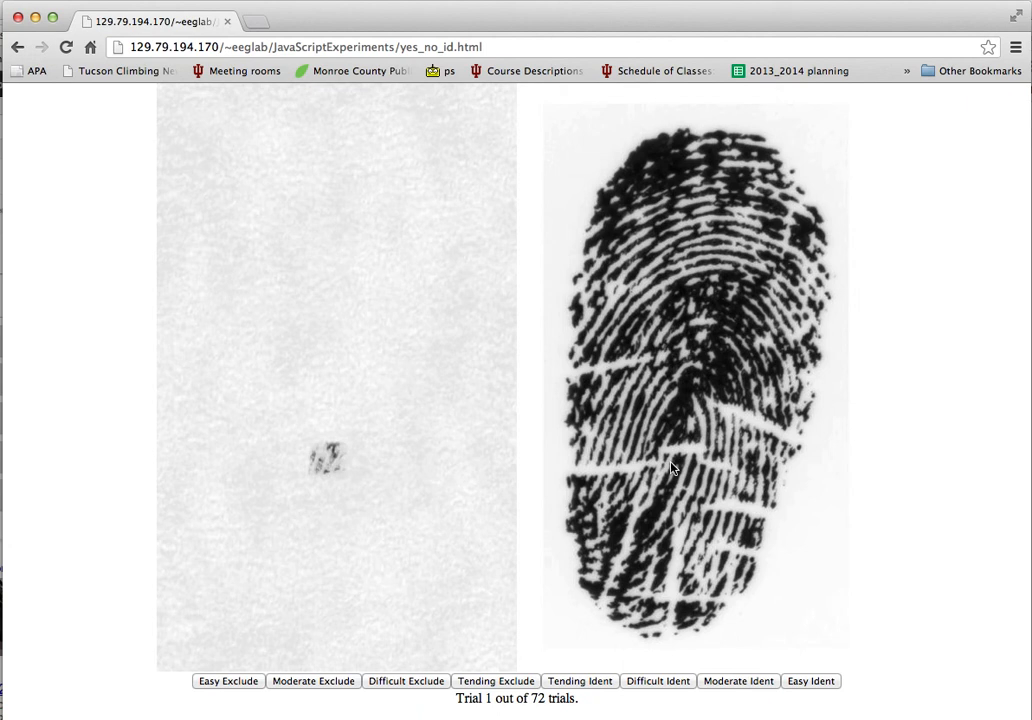
{"action": "mouse_move", "coordinate": [316, 462]}
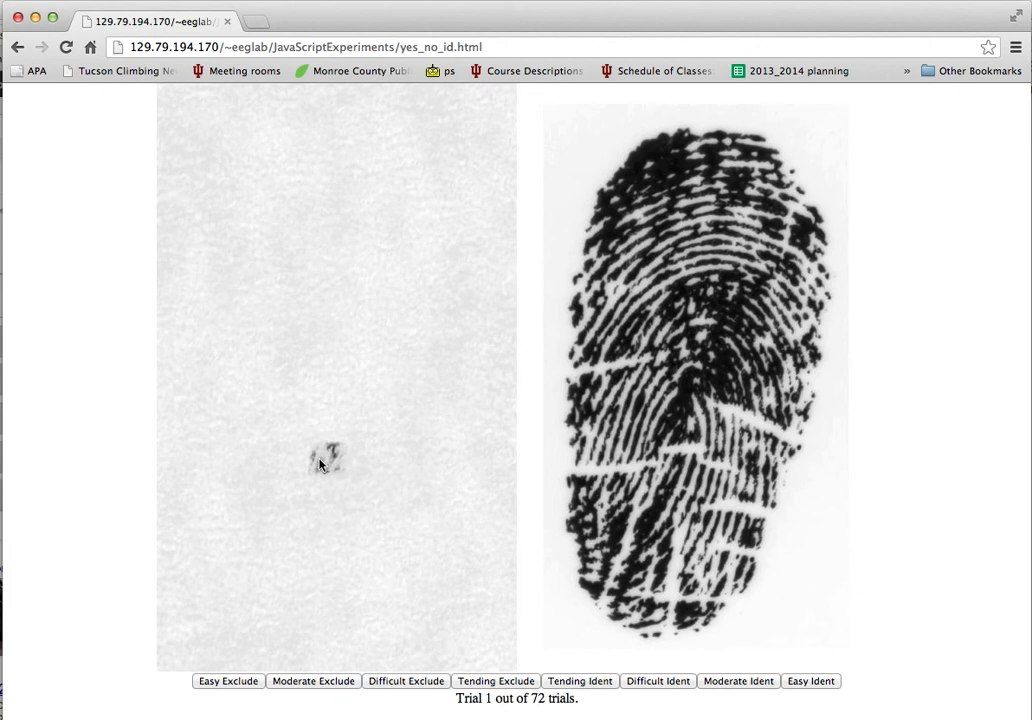
{"action": "mouse_move", "coordinate": [630, 484]}
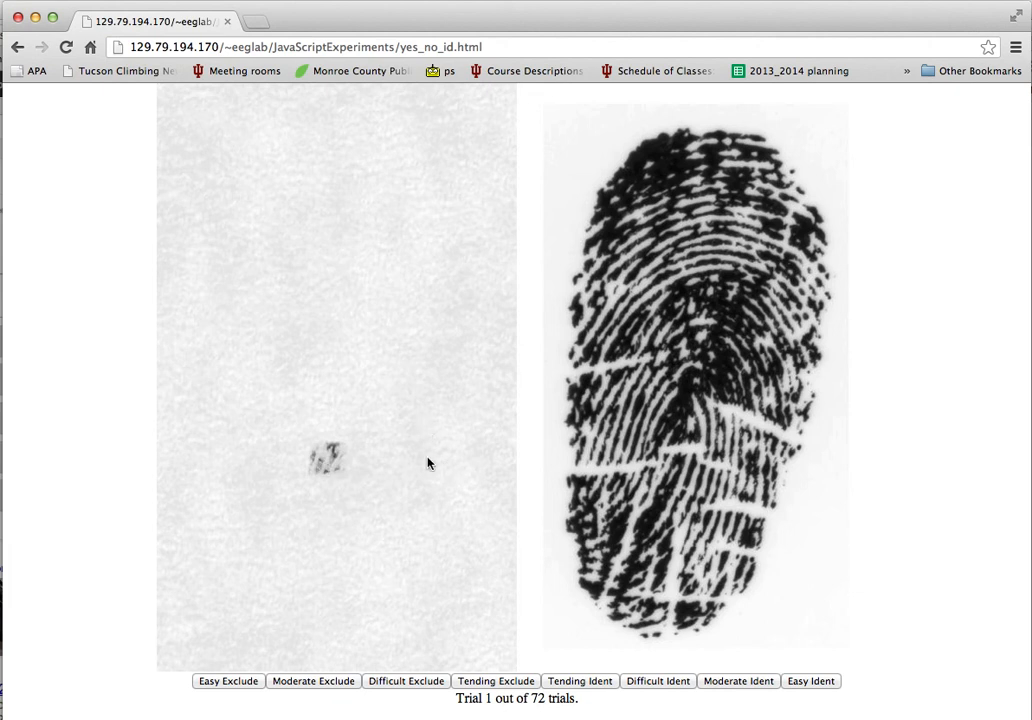
{"action": "mouse_move", "coordinate": [274, 452]}
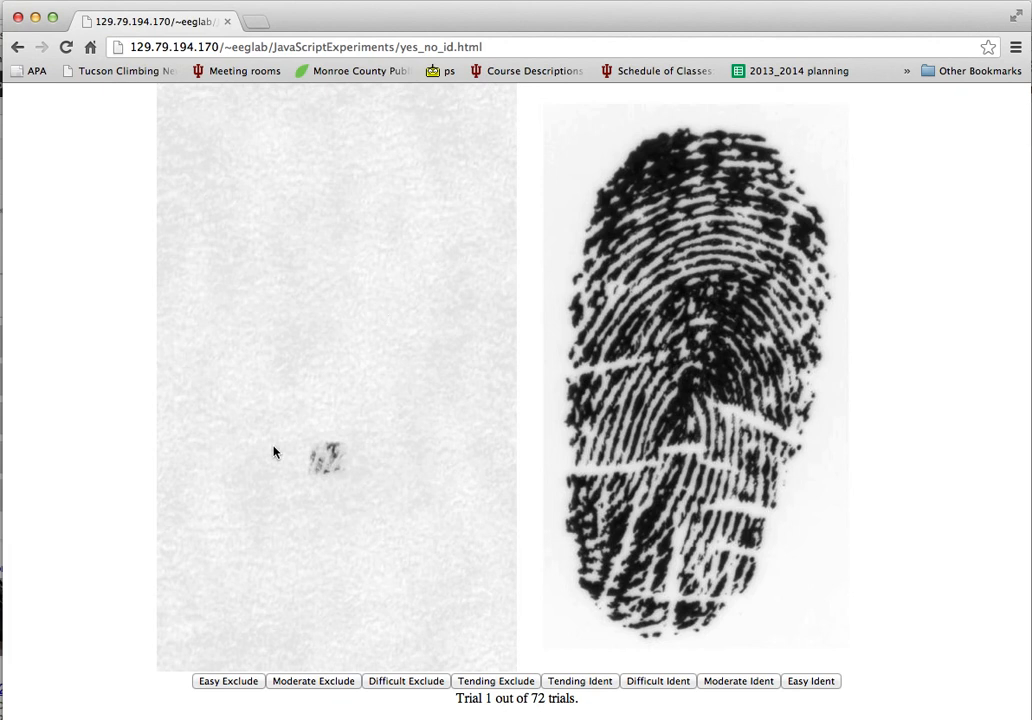
{"action": "mouse_move", "coordinate": [308, 504]}
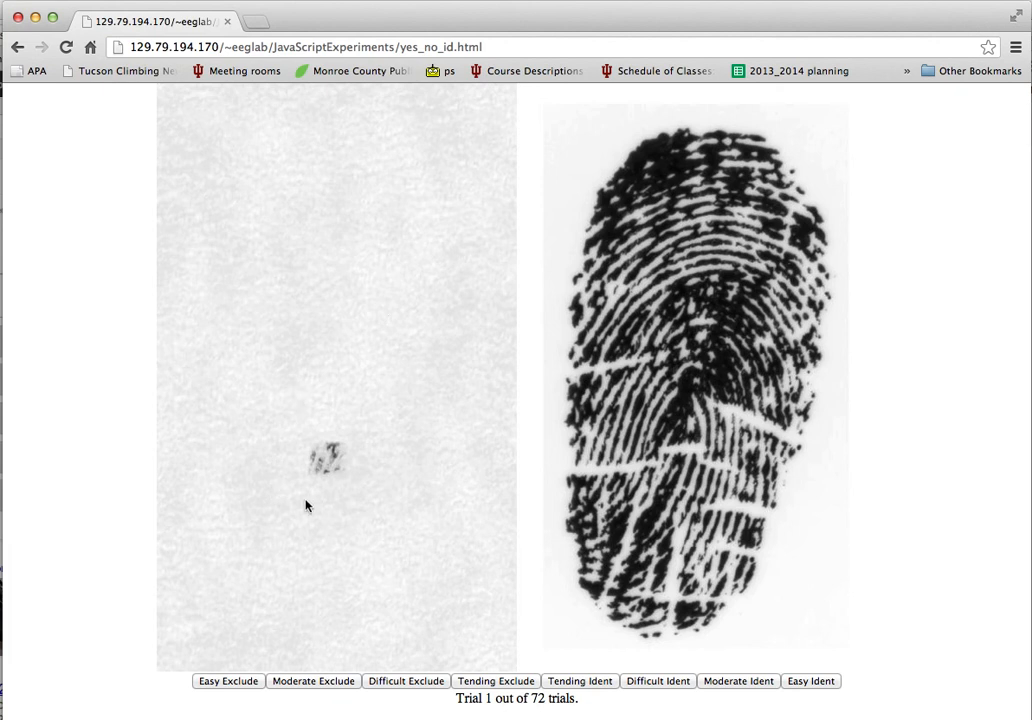
{"action": "mouse_move", "coordinate": [312, 480]}
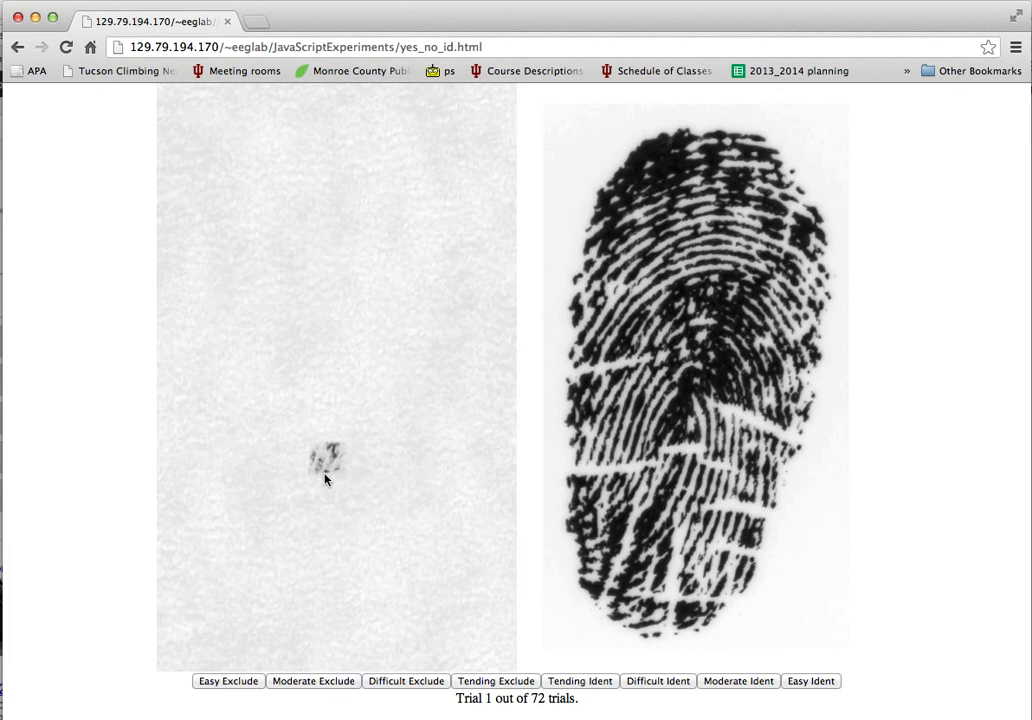
{"action": "mouse_move", "coordinate": [332, 536]}
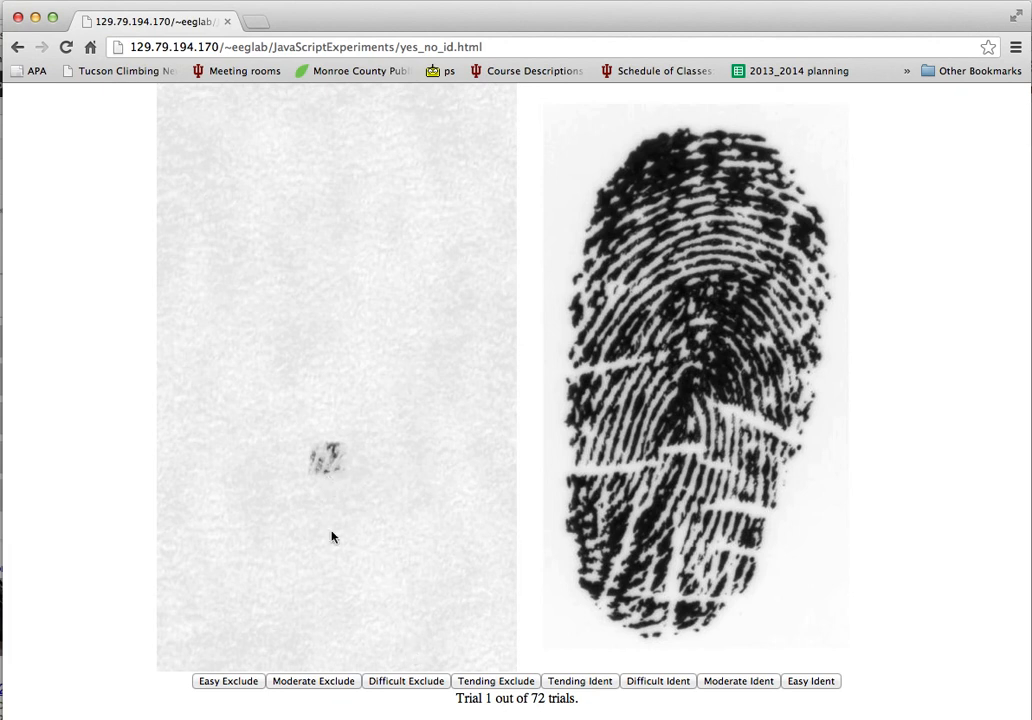
{"action": "mouse_move", "coordinate": [318, 492]}
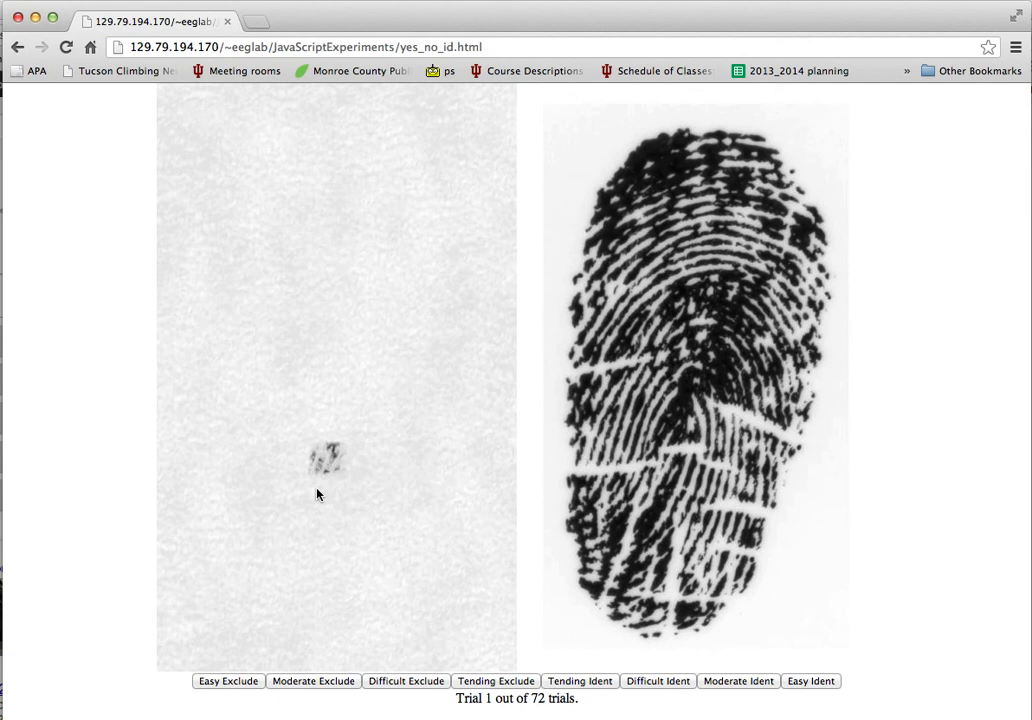
{"action": "mouse_move", "coordinate": [604, 680]}
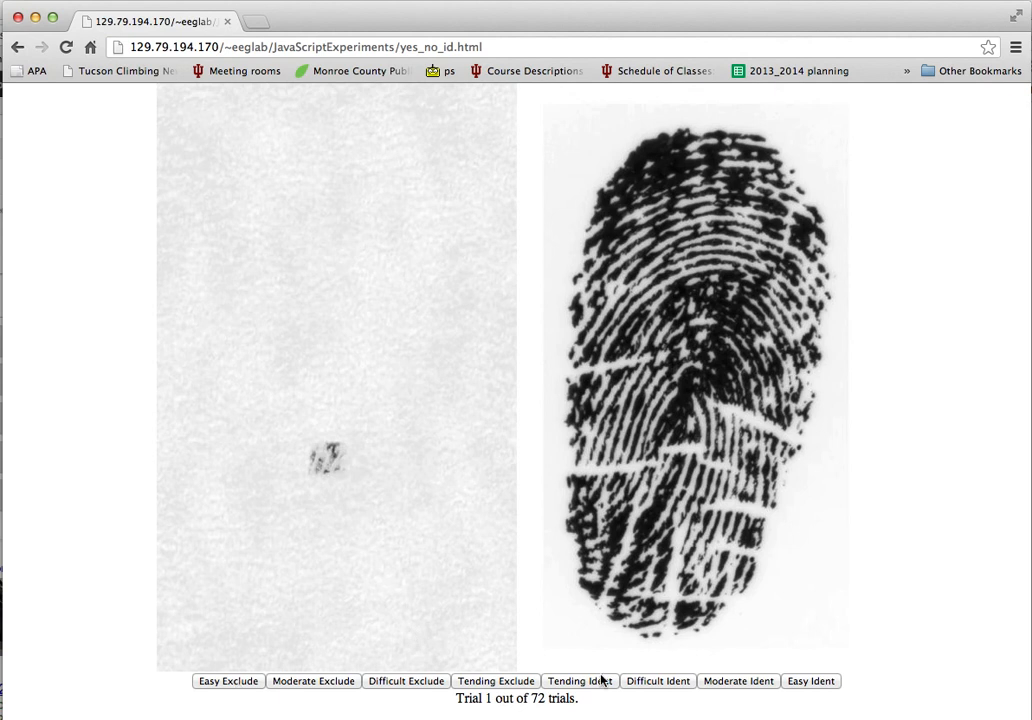
{"action": "mouse_move", "coordinate": [798, 690]}
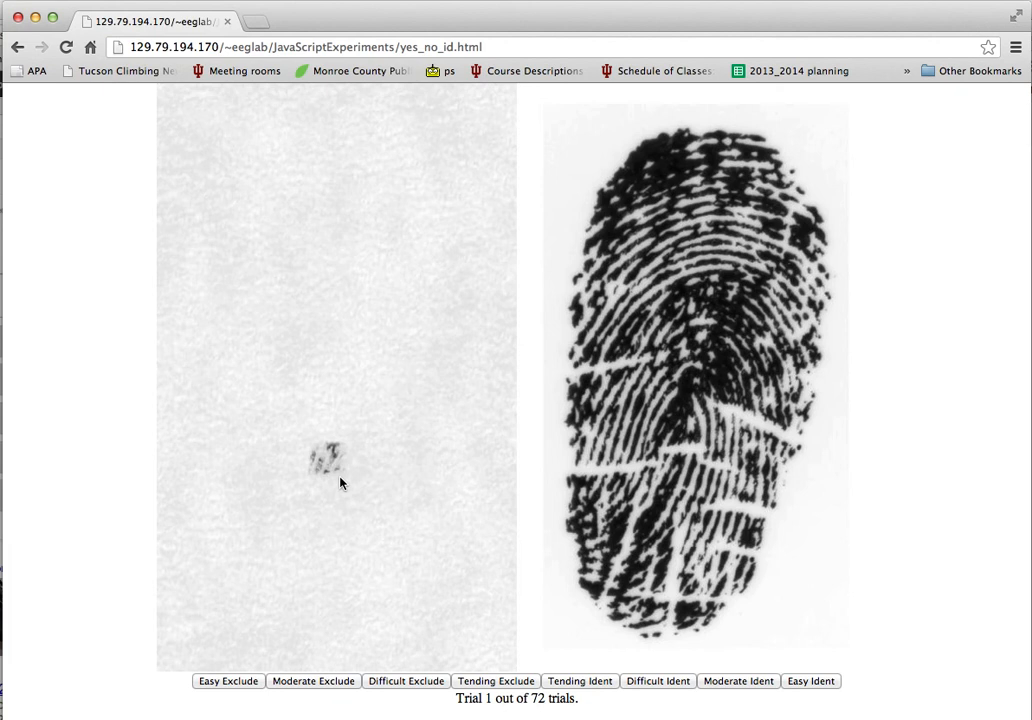
{"action": "mouse_move", "coordinate": [348, 476]}
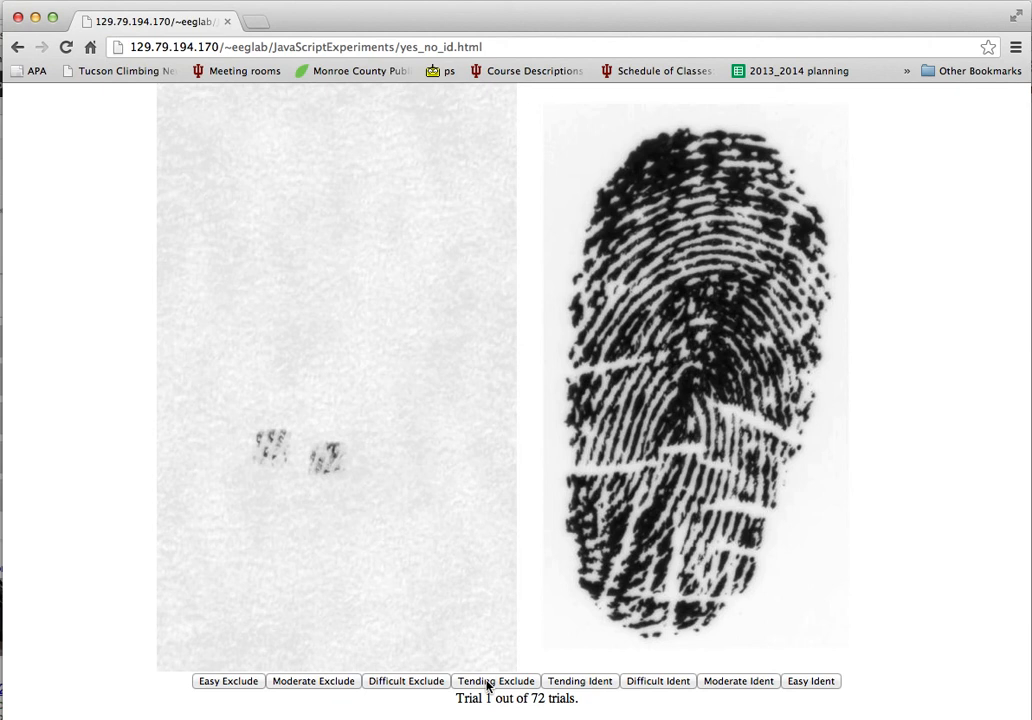
{"action": "mouse_move", "coordinate": [264, 460]}
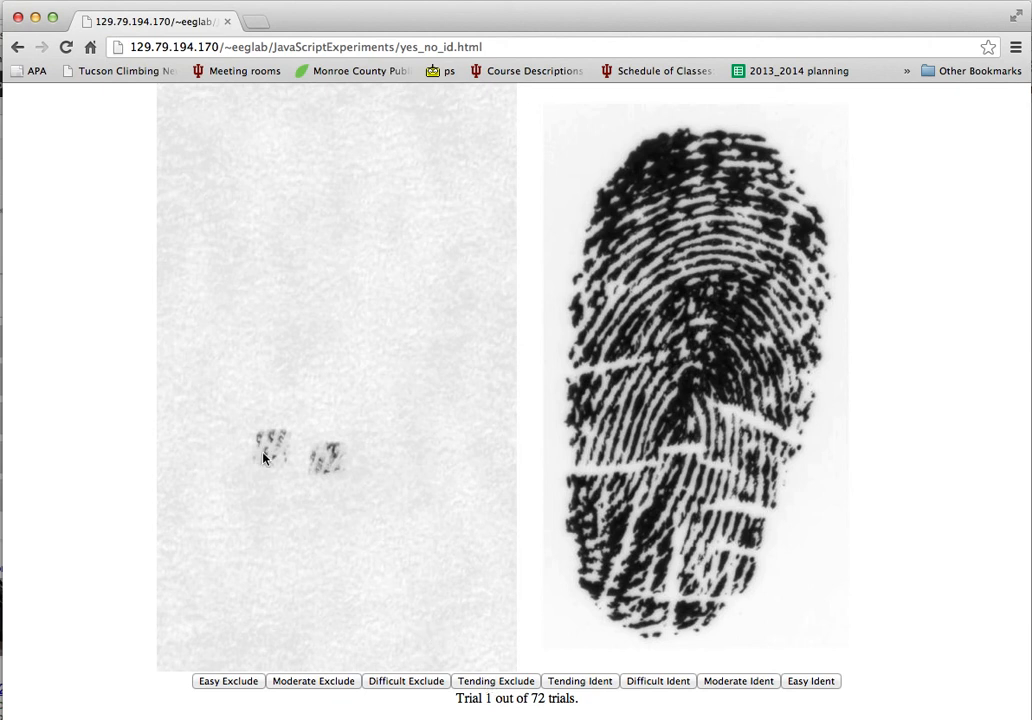
{"action": "mouse_move", "coordinate": [264, 468]}
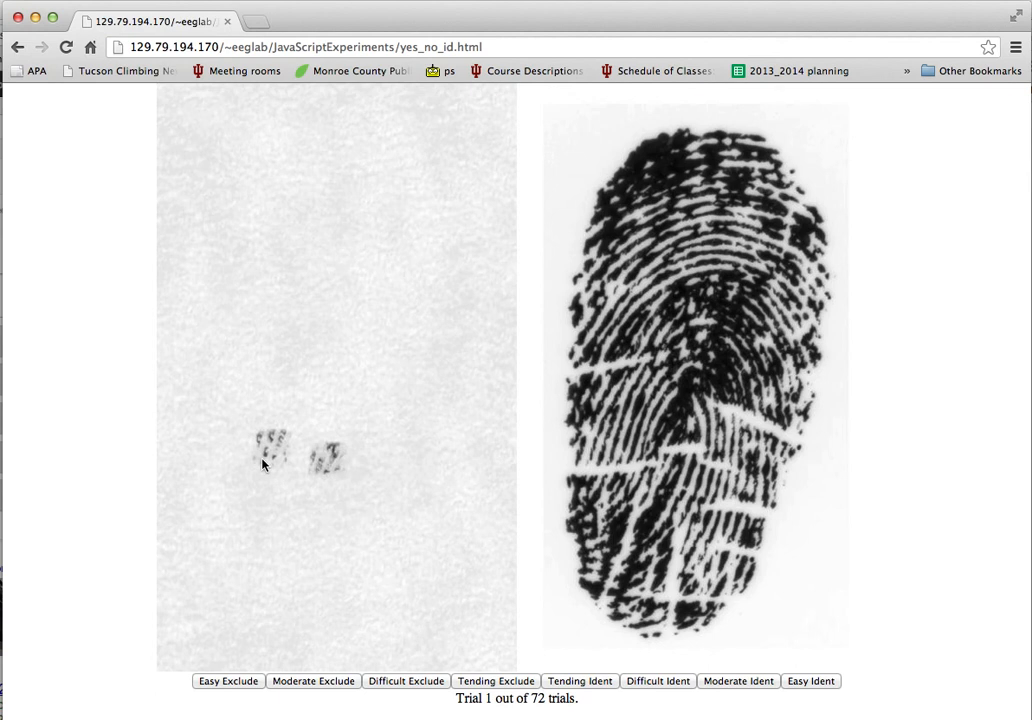
{"action": "mouse_move", "coordinate": [304, 464]}
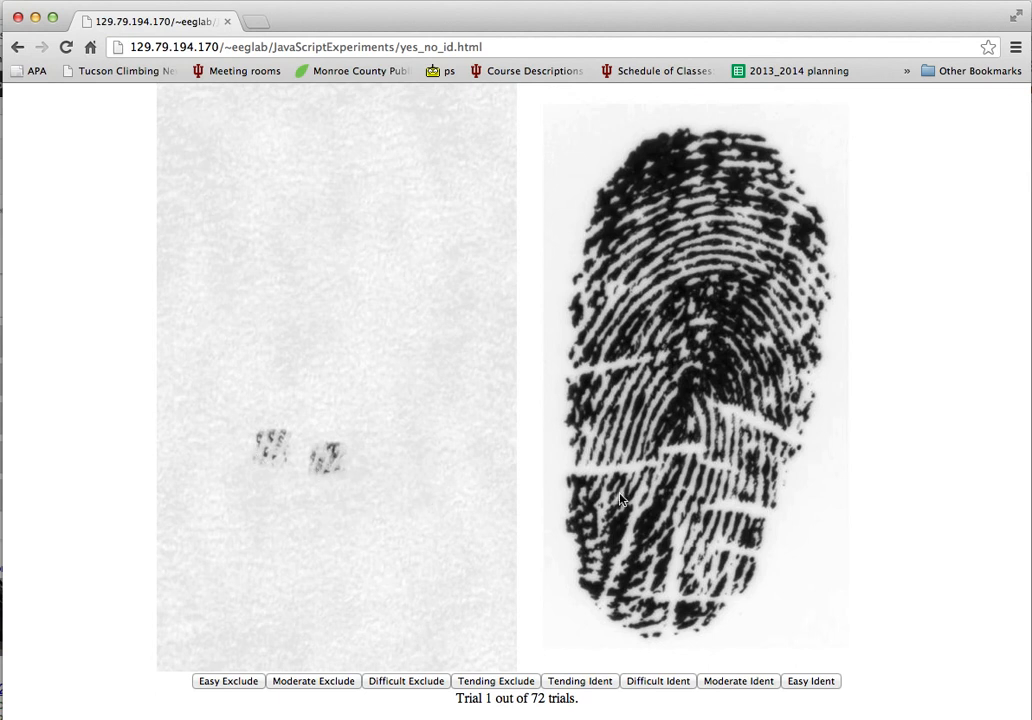
{"action": "mouse_move", "coordinate": [652, 500]}
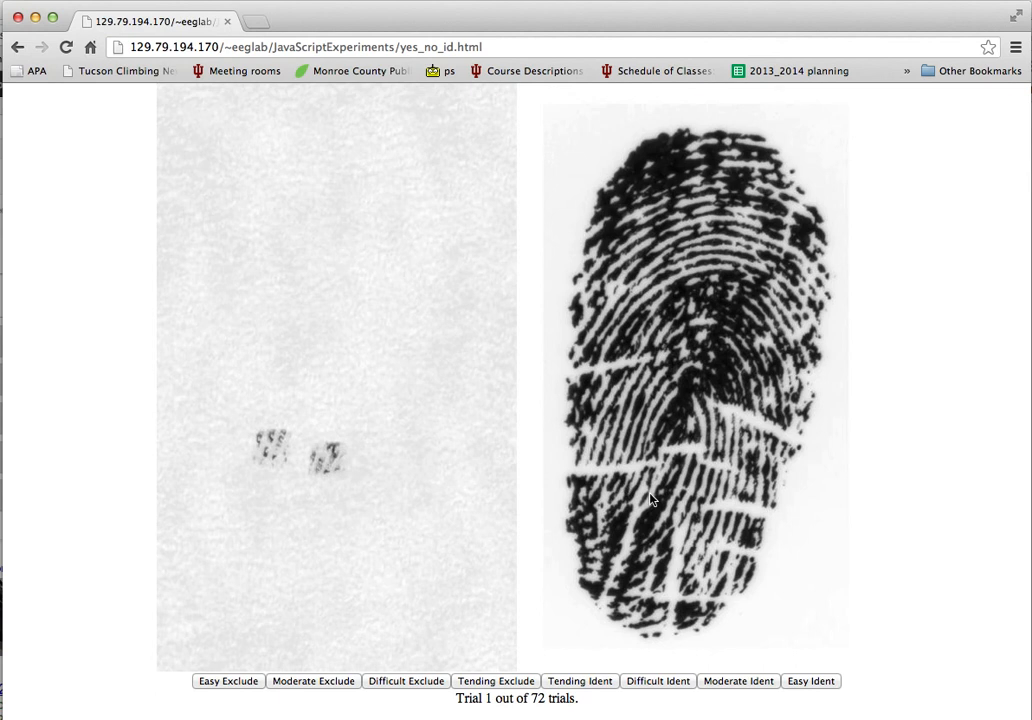
{"action": "mouse_move", "coordinate": [316, 476]}
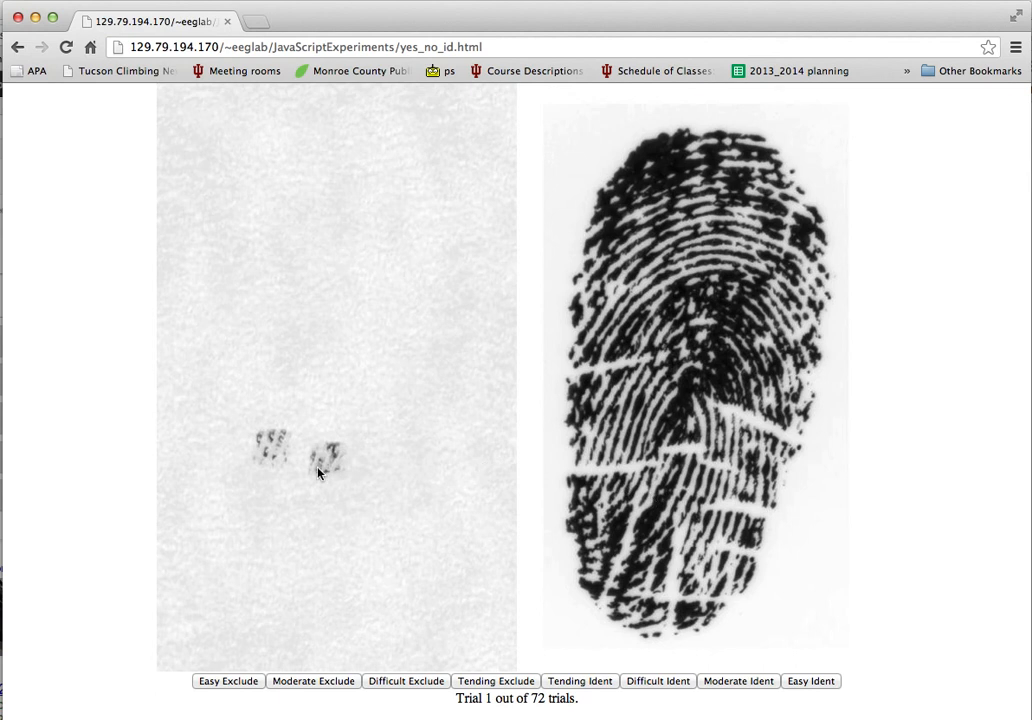
{"action": "mouse_move", "coordinate": [668, 400]}
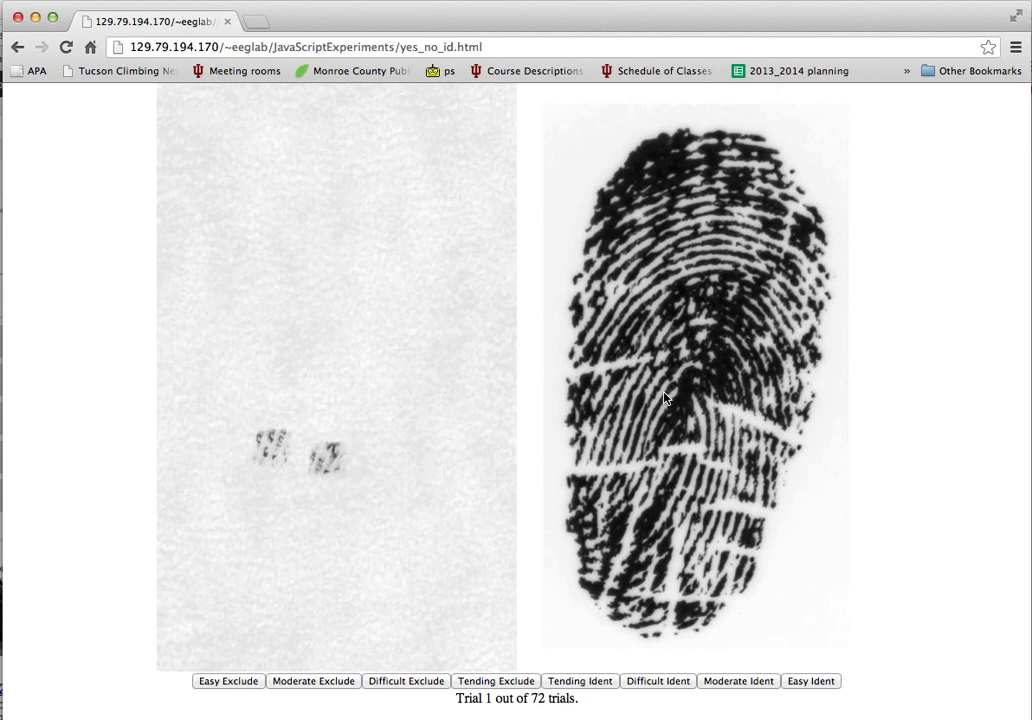
{"action": "mouse_move", "coordinate": [442, 688]}
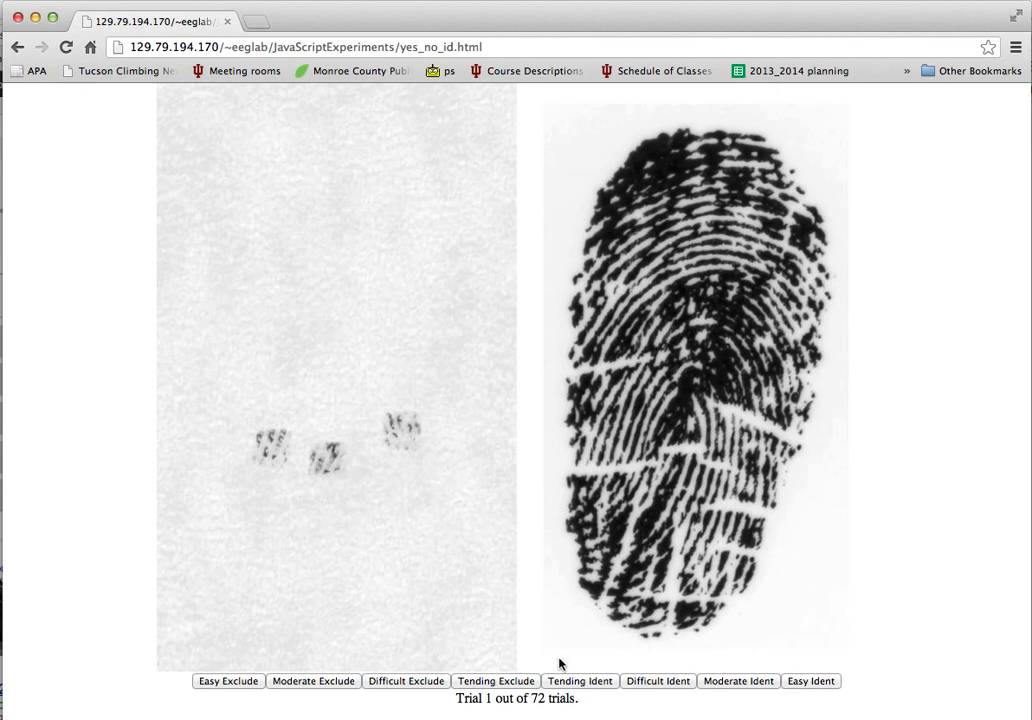
{"action": "mouse_move", "coordinate": [580, 688]}
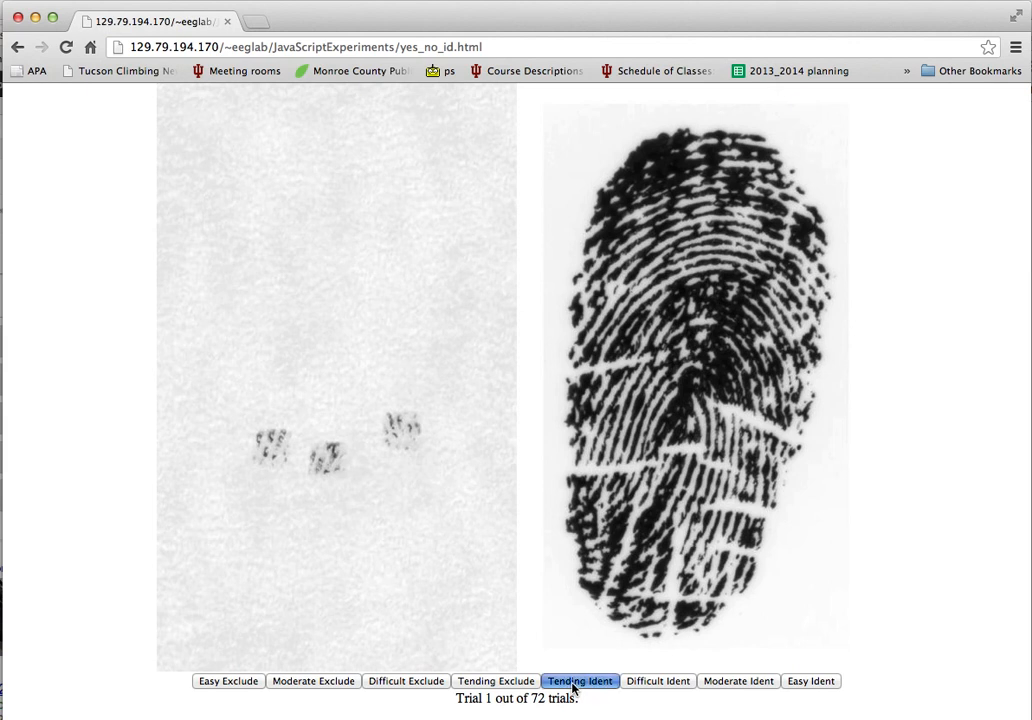
Step: Rate the current feature as Tending Ident to reveal the fourth latent region in trial 1 of 72
{"action": "left_click", "coordinate": [580, 680]}
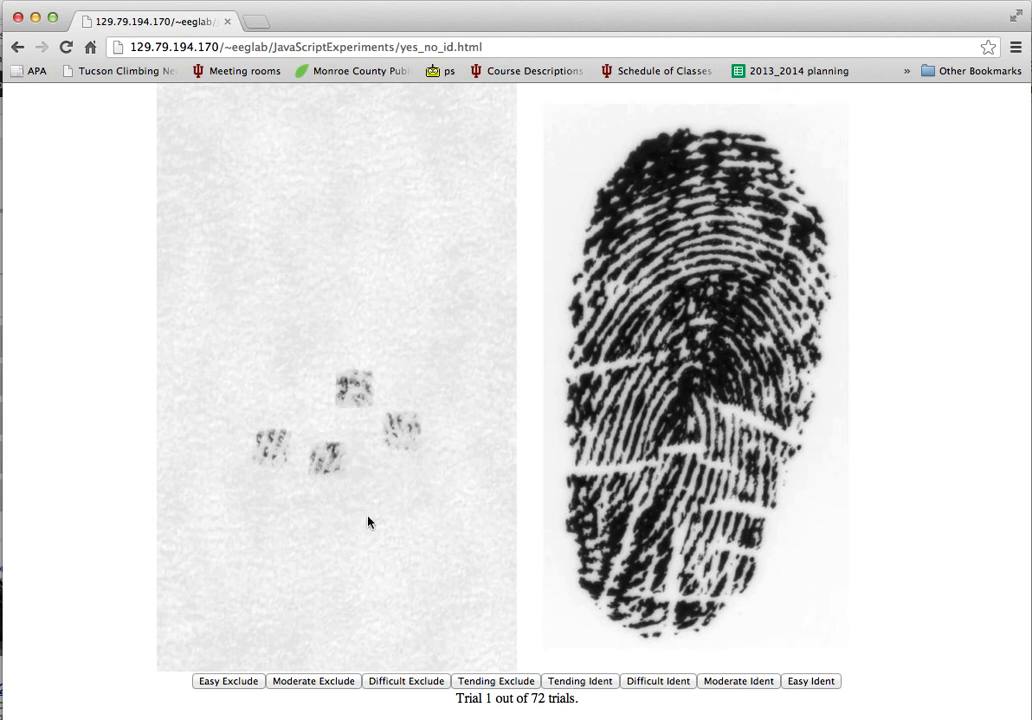
{"action": "mouse_move", "coordinate": [360, 410]}
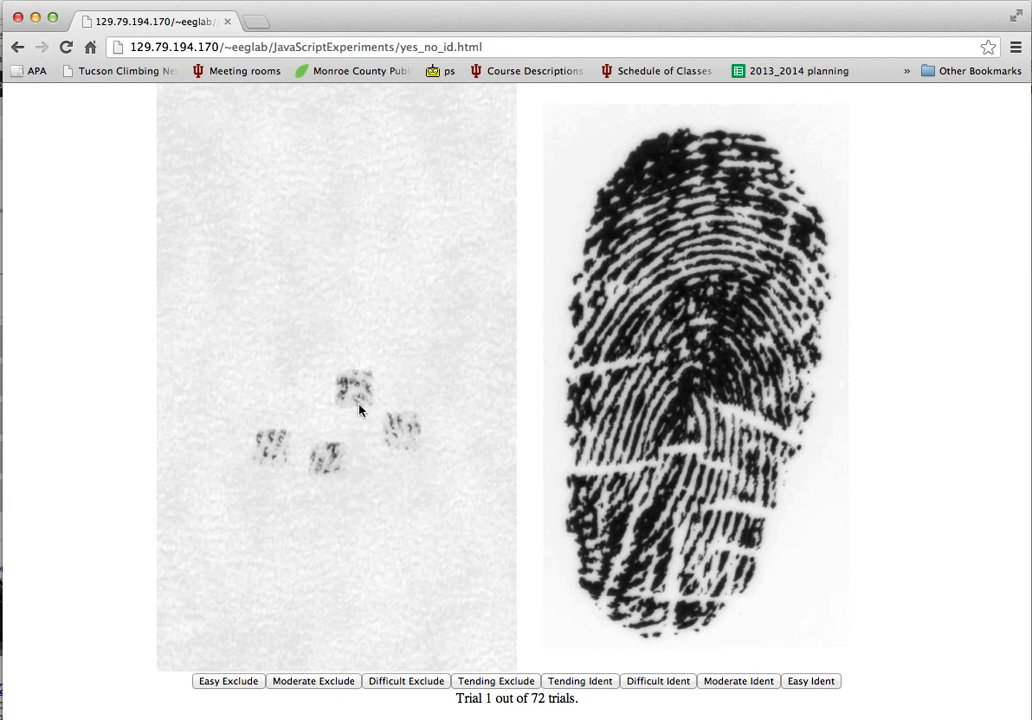
{"action": "mouse_move", "coordinate": [336, 348]}
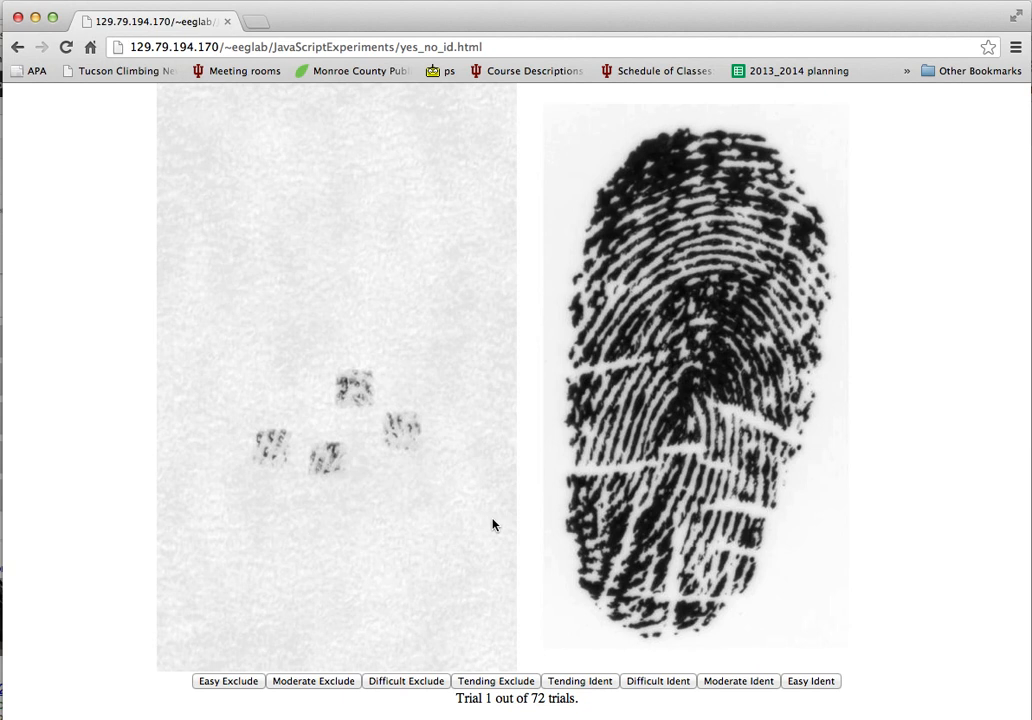
{"action": "mouse_move", "coordinate": [608, 644]}
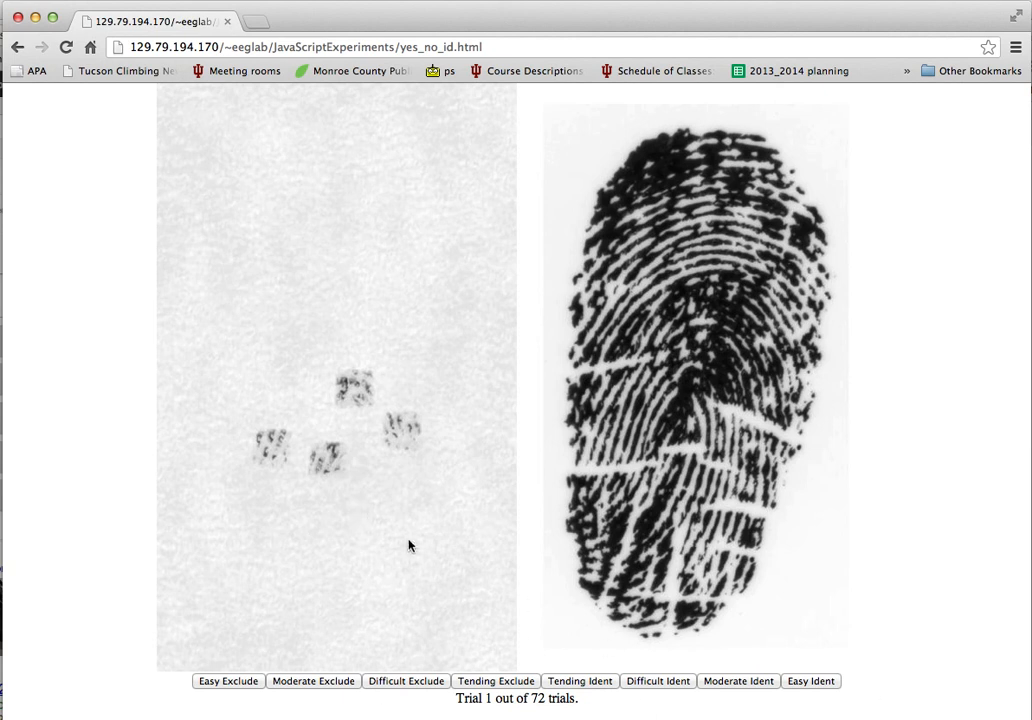
{"action": "mouse_move", "coordinate": [642, 688]}
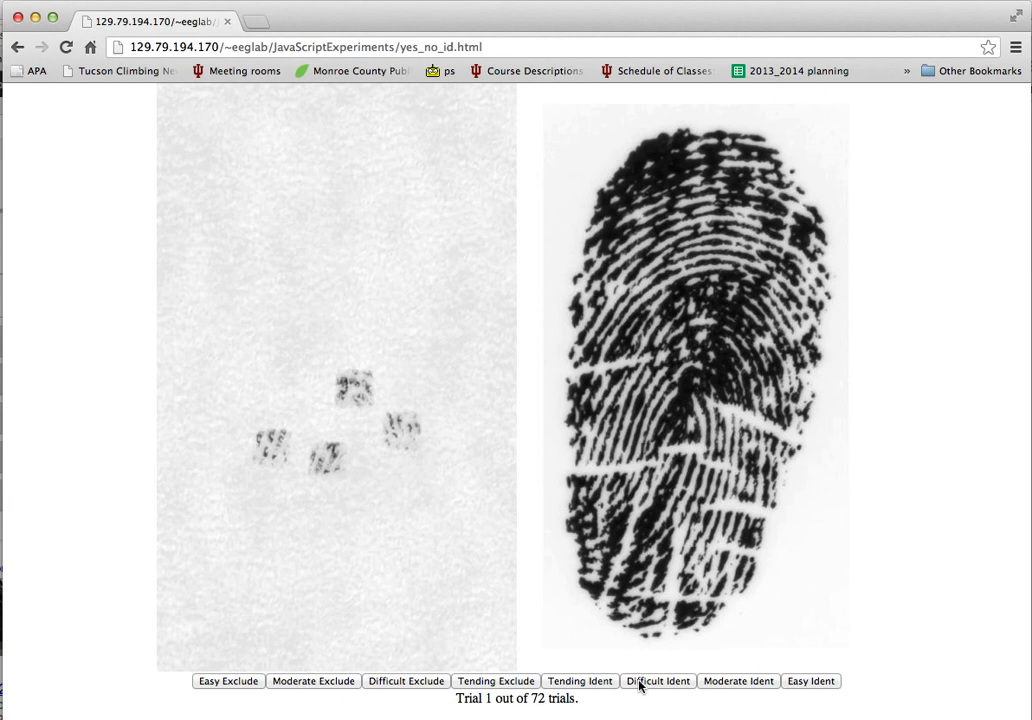
{"action": "mouse_move", "coordinate": [592, 690]}
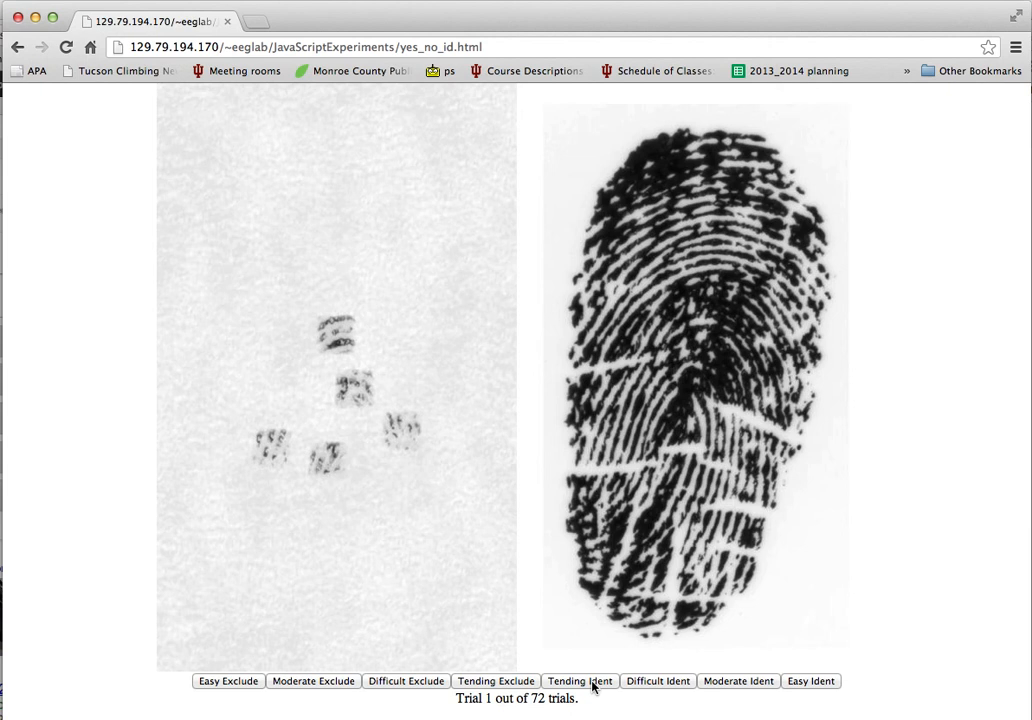
{"action": "mouse_move", "coordinate": [414, 688]}
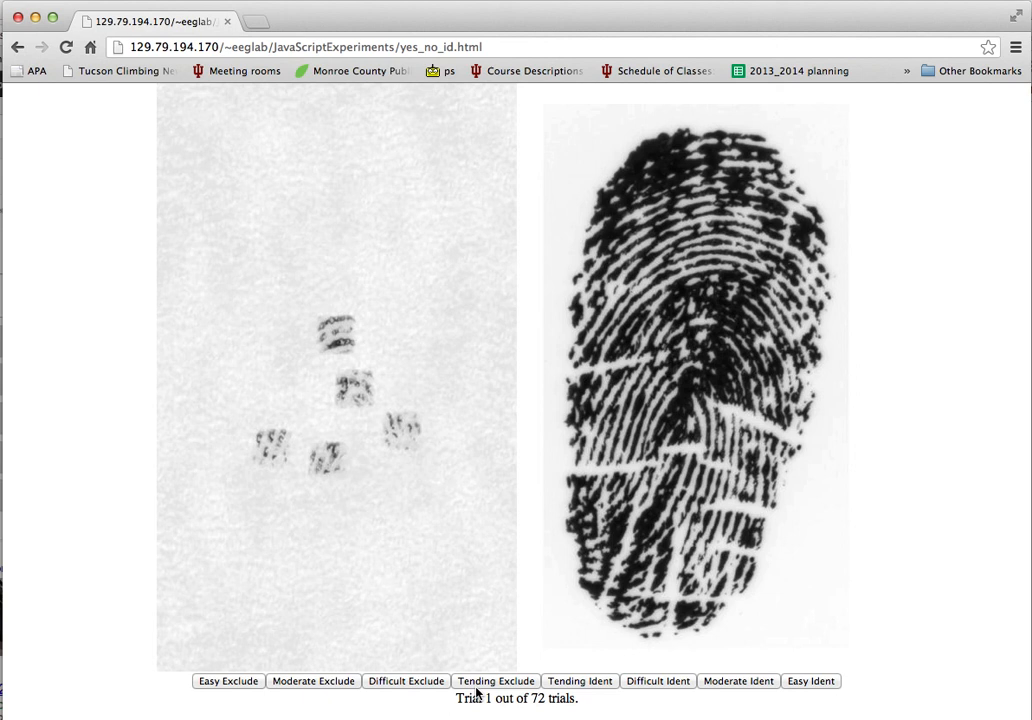
{"action": "mouse_move", "coordinate": [312, 700]}
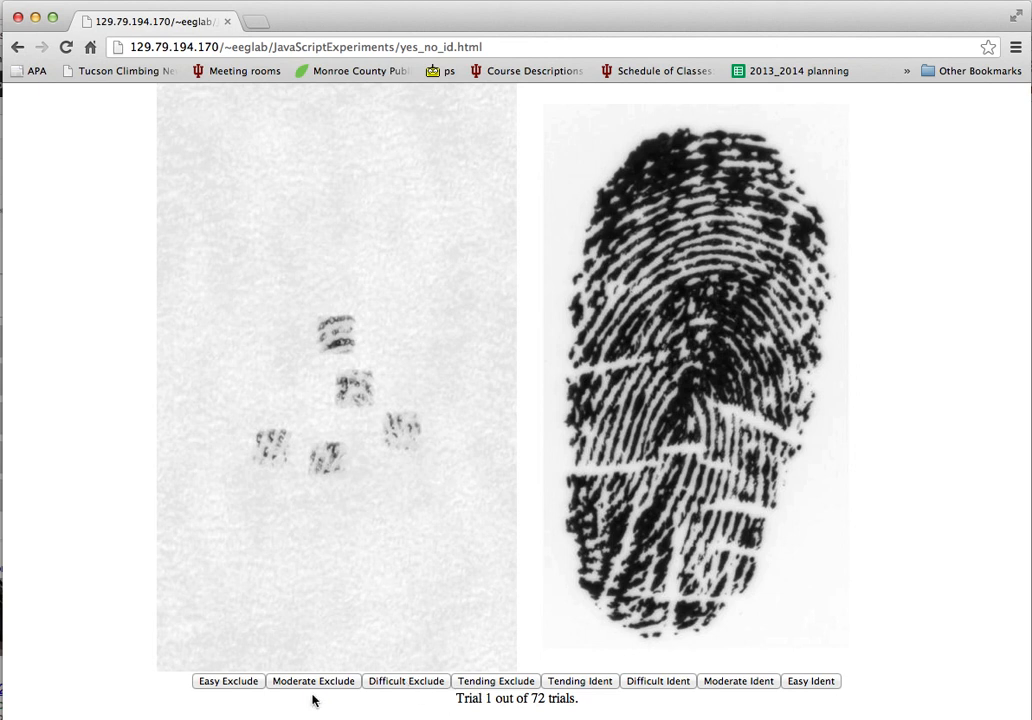
{"action": "mouse_move", "coordinate": [372, 682]}
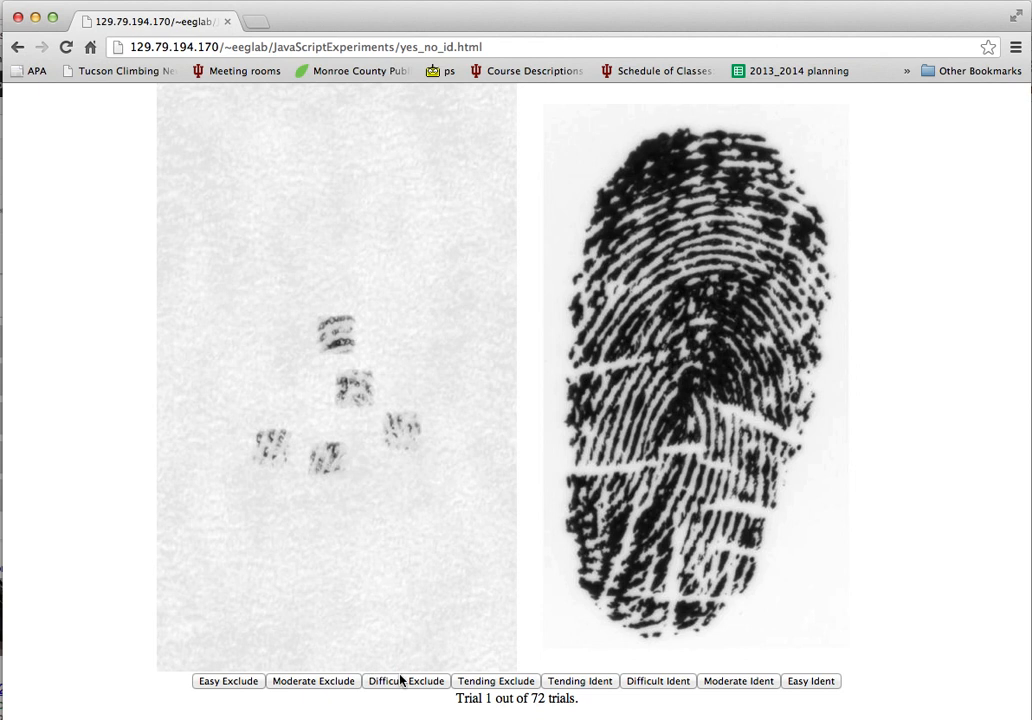
{"action": "mouse_move", "coordinate": [408, 684]}
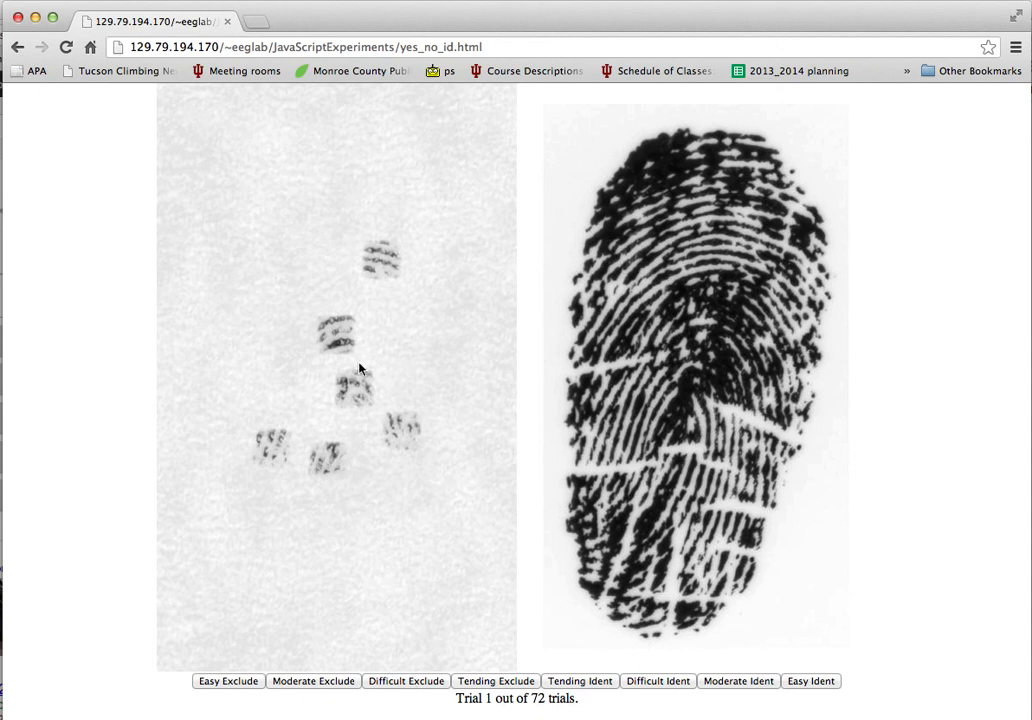
{"action": "mouse_move", "coordinate": [312, 454]}
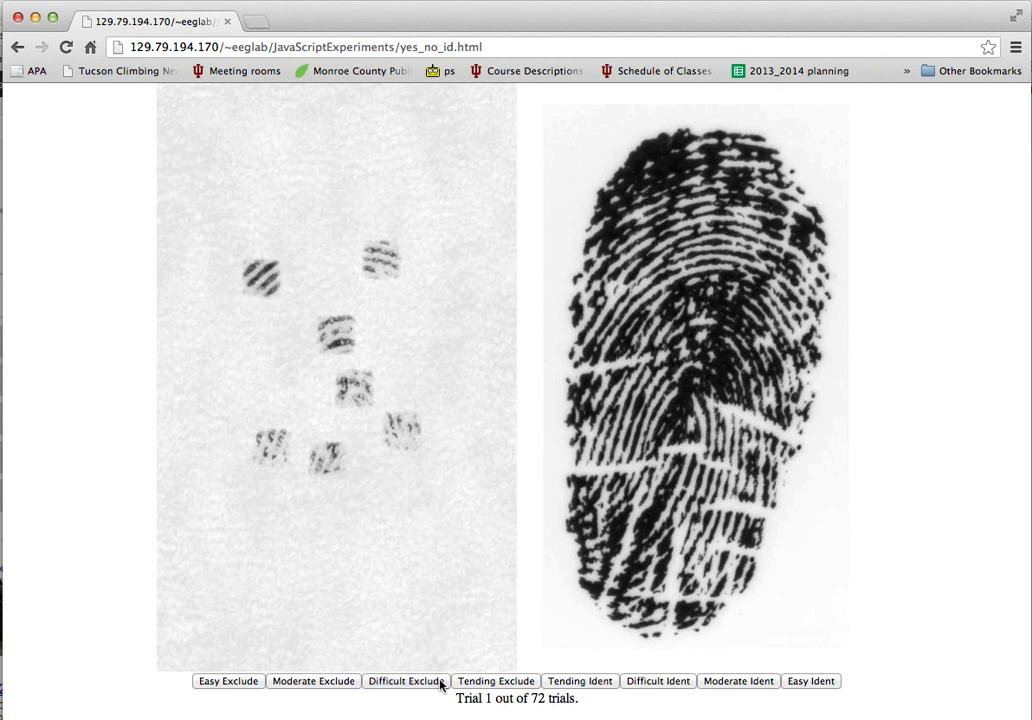
{"action": "mouse_move", "coordinate": [352, 686]}
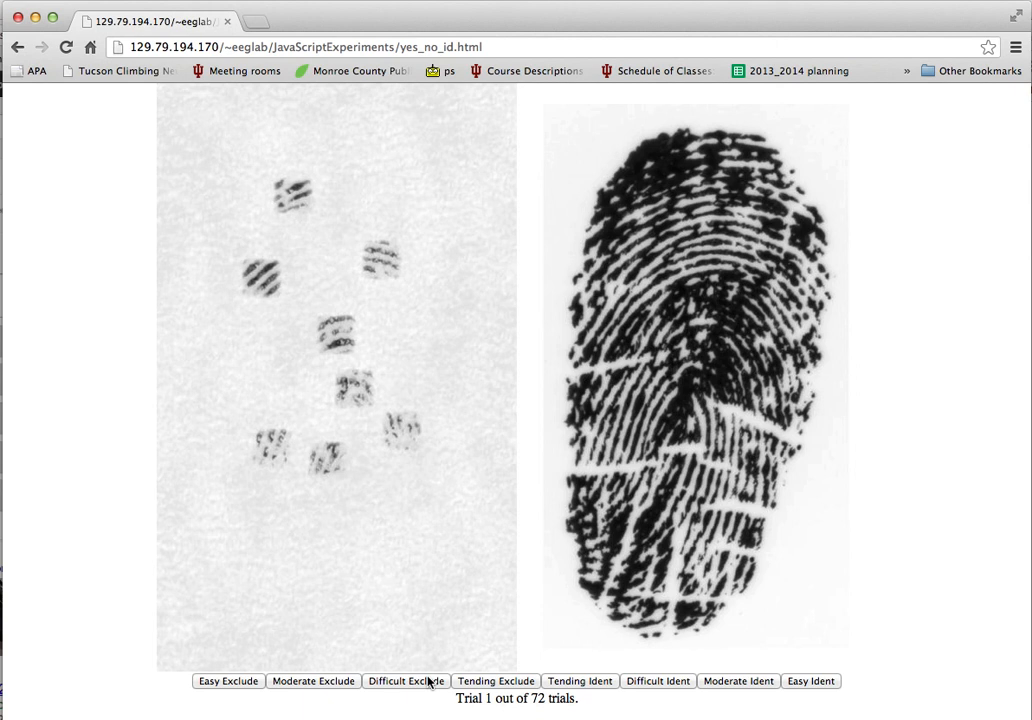
{"action": "mouse_move", "coordinate": [474, 608]}
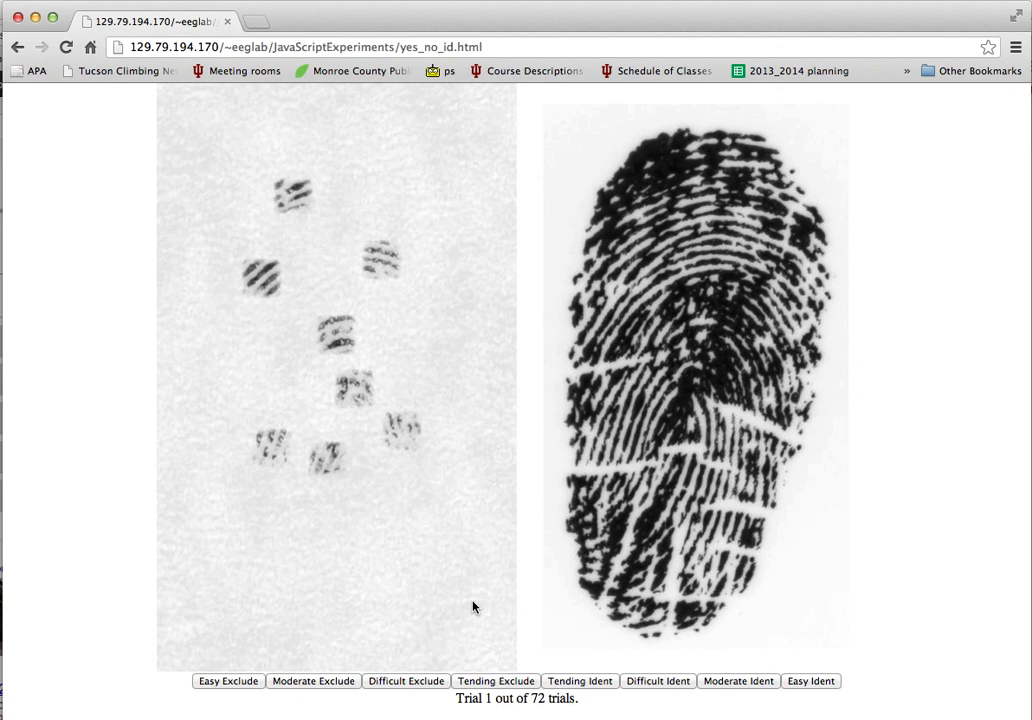
{"action": "mouse_move", "coordinate": [480, 610]}
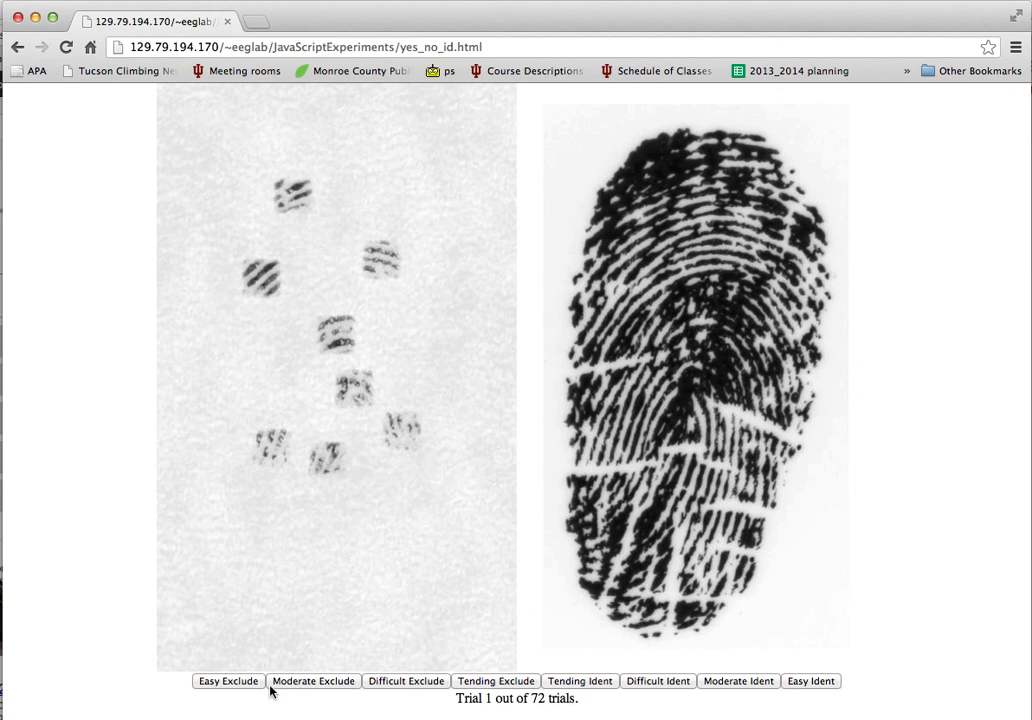
{"action": "mouse_move", "coordinate": [778, 692]}
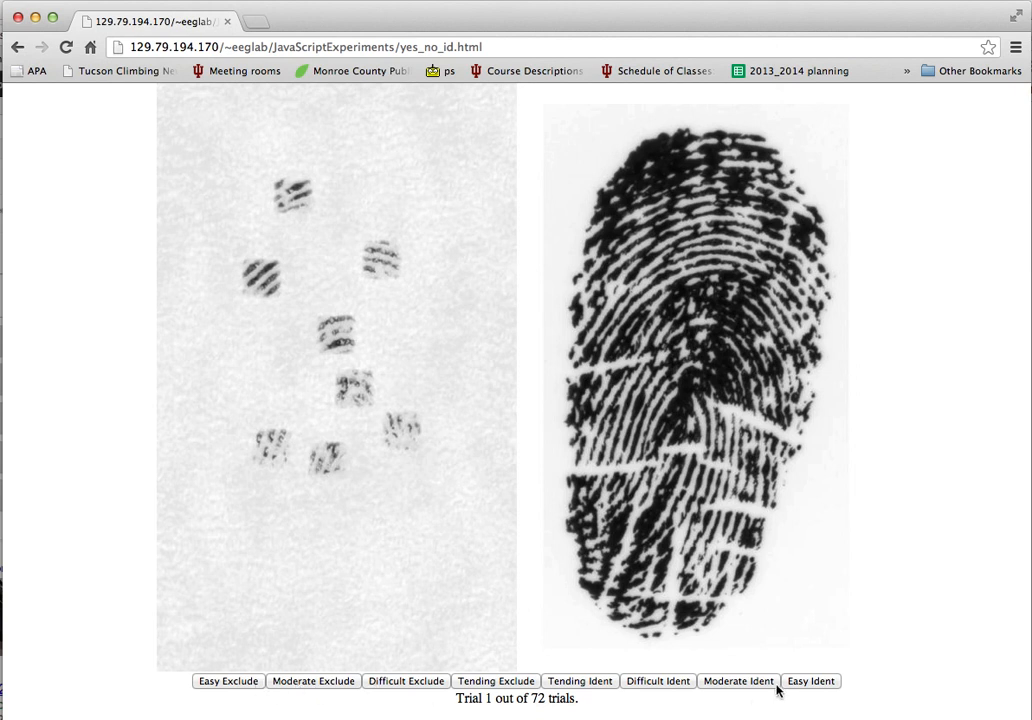
{"action": "mouse_move", "coordinate": [546, 680]}
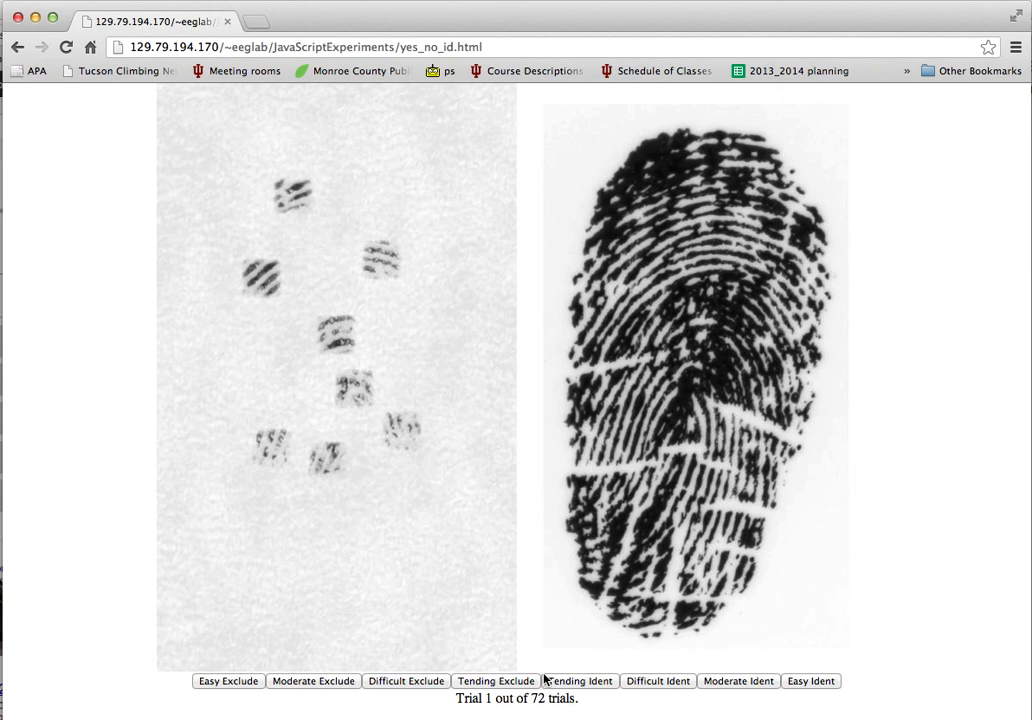
{"action": "mouse_move", "coordinate": [532, 684]}
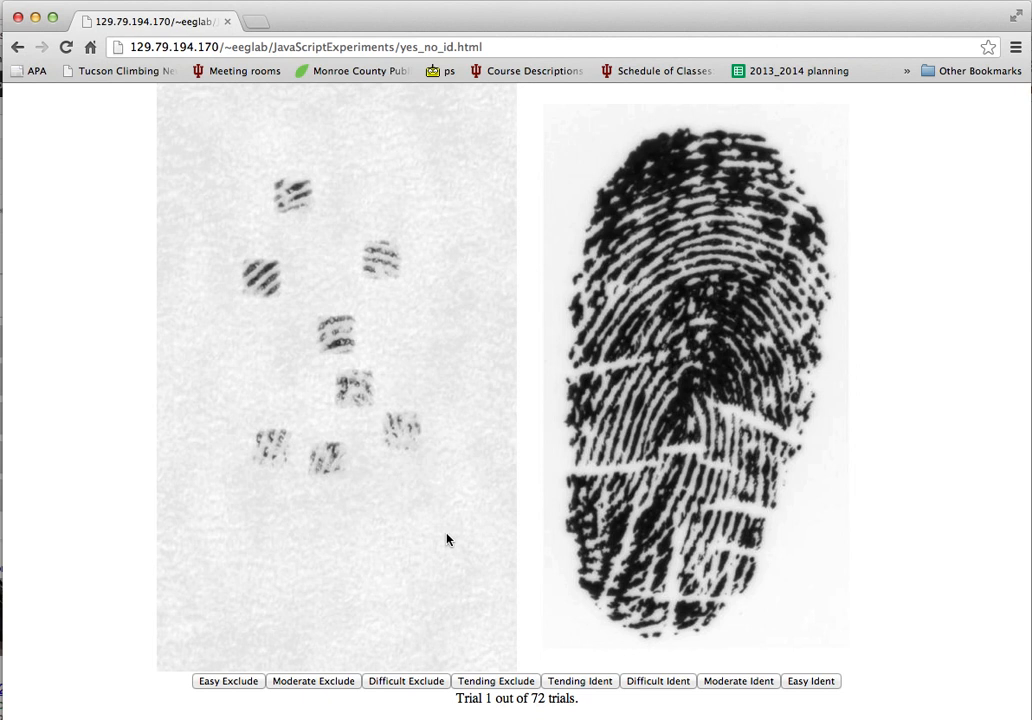
{"action": "mouse_move", "coordinate": [536, 684]}
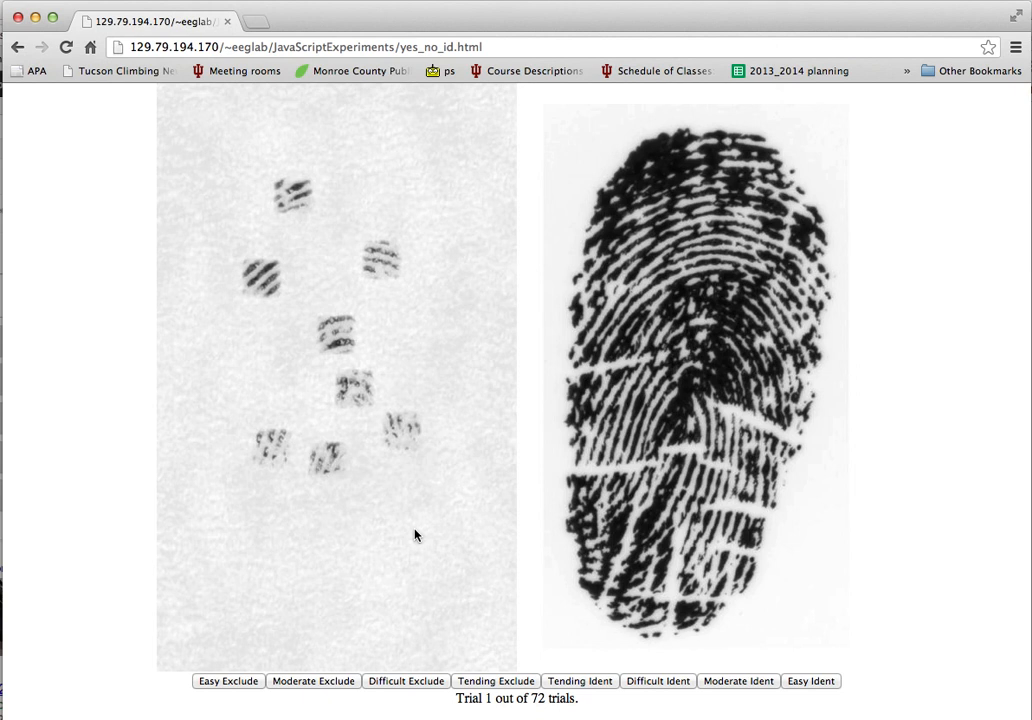
{"action": "mouse_move", "coordinate": [492, 710]}
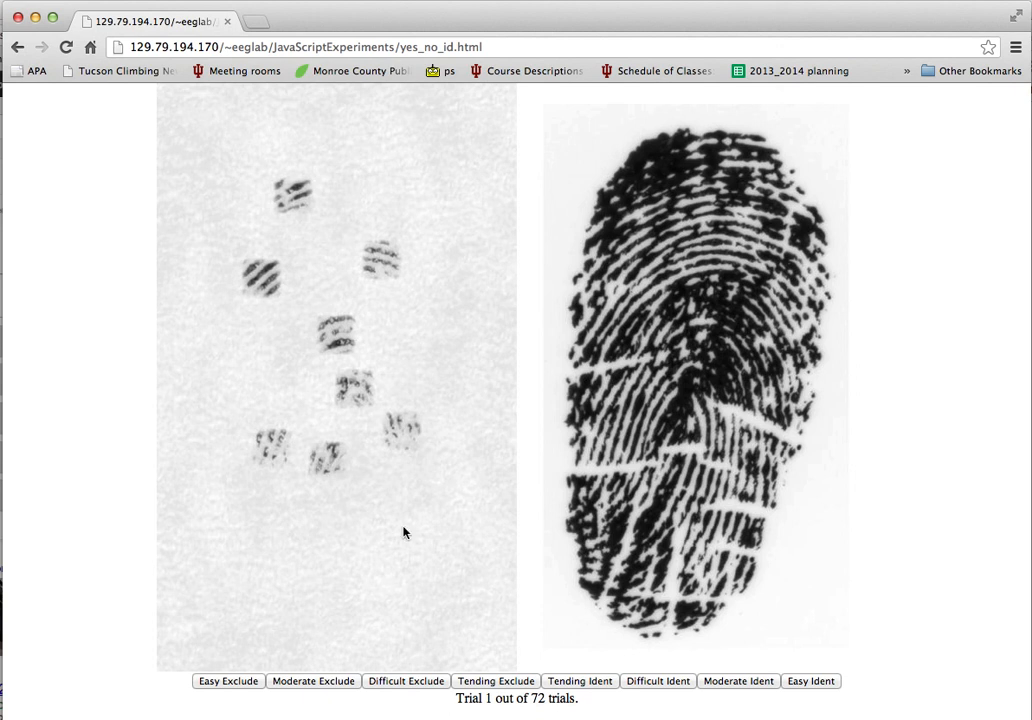
{"action": "mouse_move", "coordinate": [324, 492]}
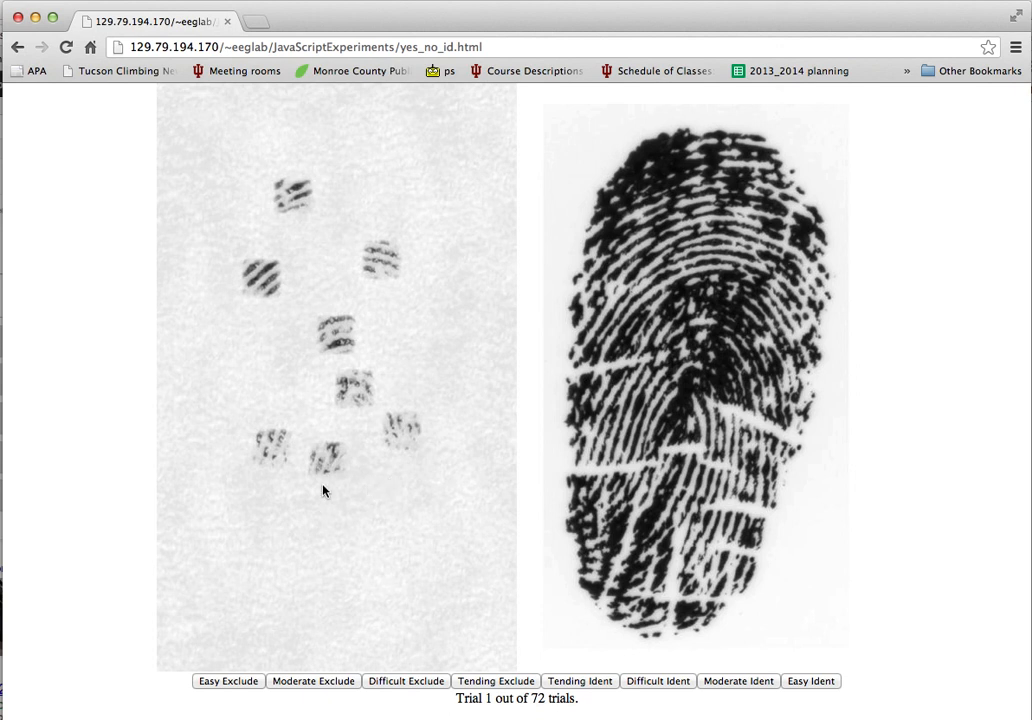
{"action": "mouse_move", "coordinate": [252, 370]}
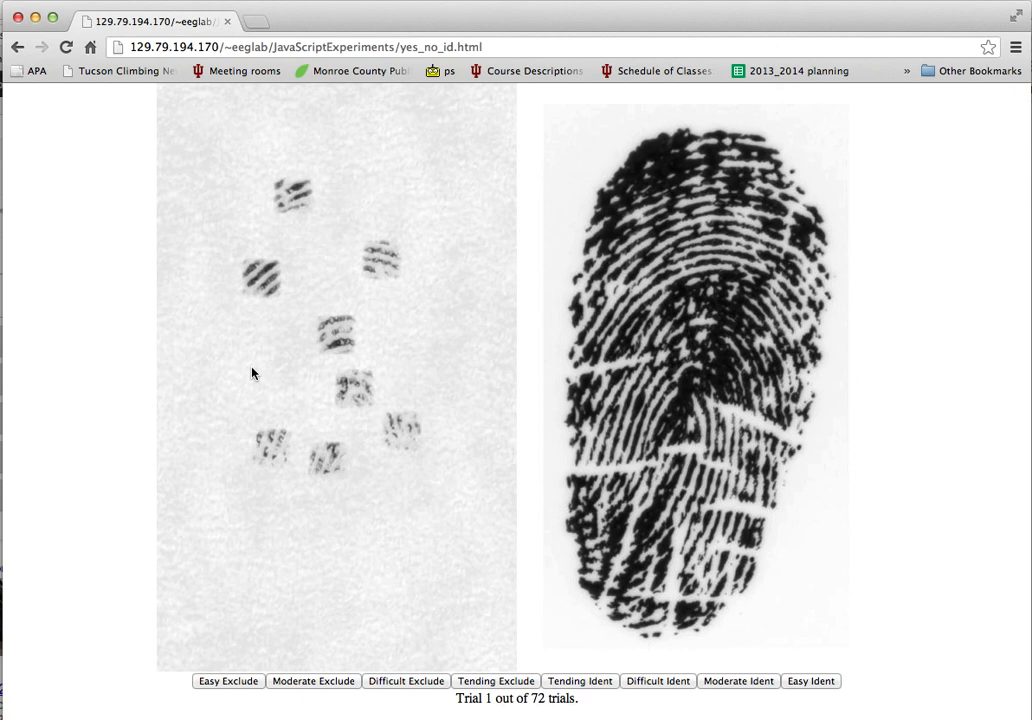